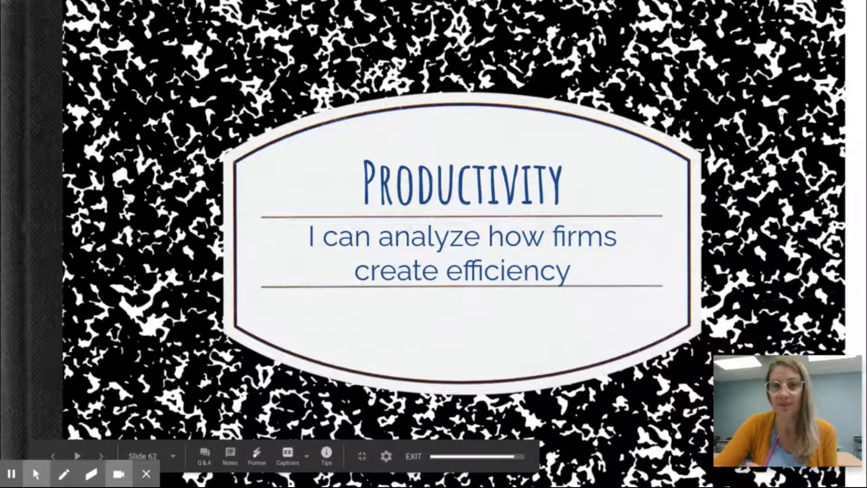
Advance the slideshow from the Productivity title to the pink Let's Practice! slide.
left_click(77, 456)
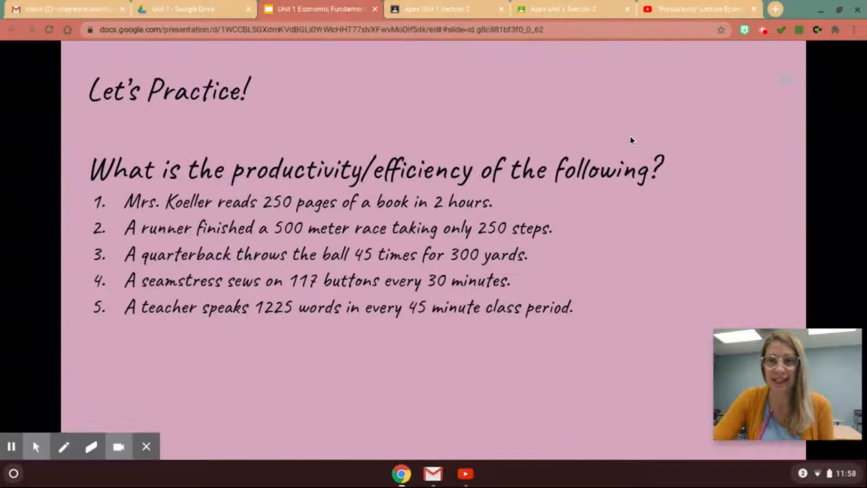
Exit the slideshow and launch the Calculator app from the launcher search.
key("Escape")
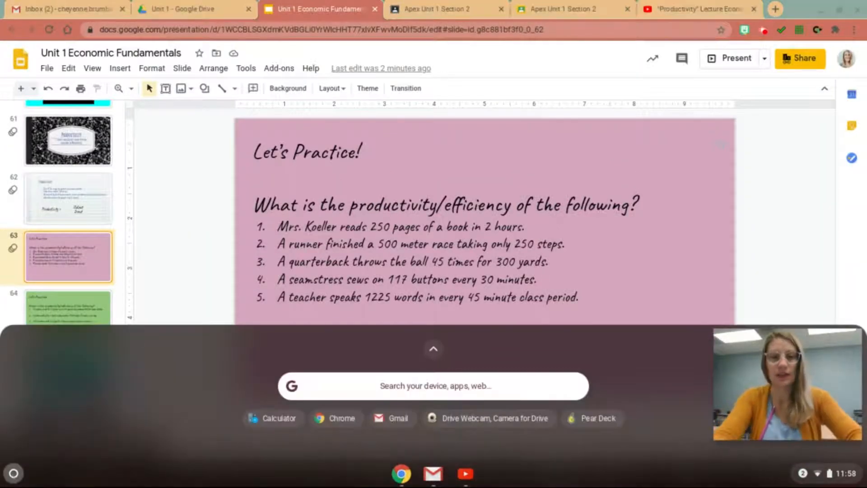
type("c")
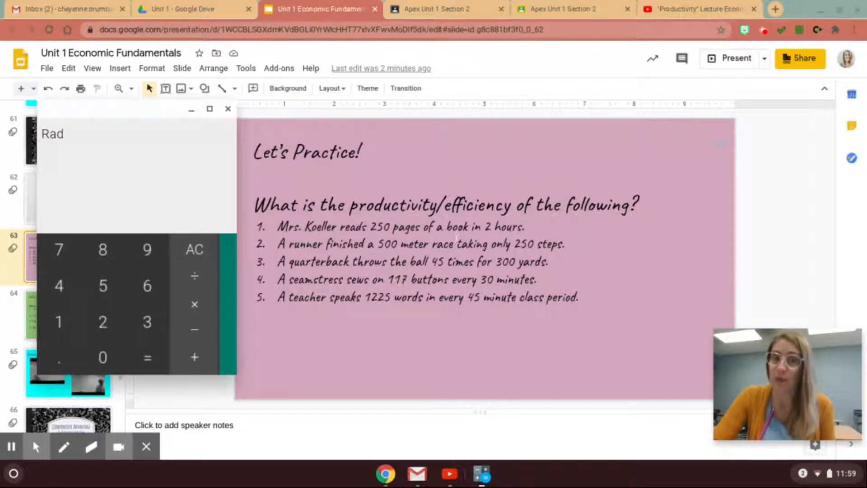
Divide 250 by 2 in Calculator and answer problem 1 with '125 pages/hour'.
left_click(103, 323)
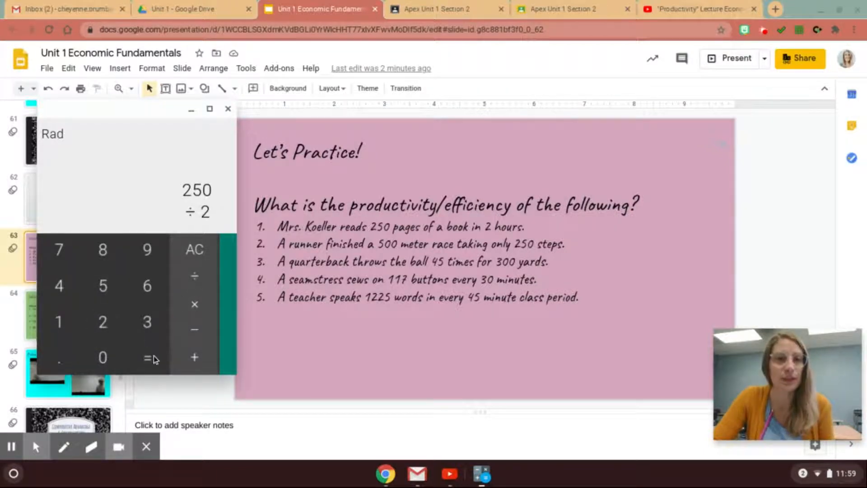
left_click(227, 108)
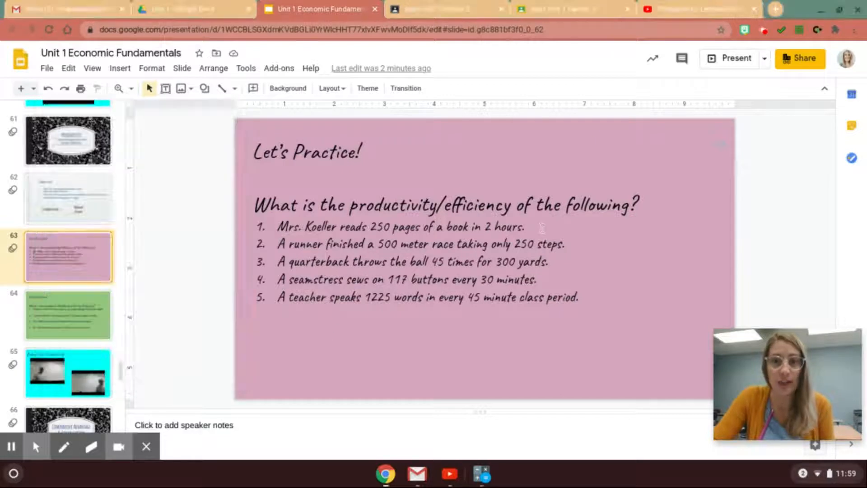
left_click(525, 227)
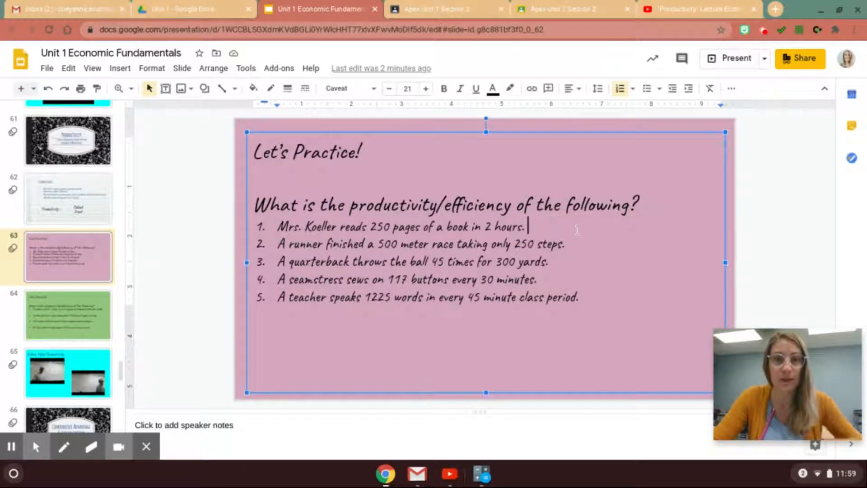
type("125")
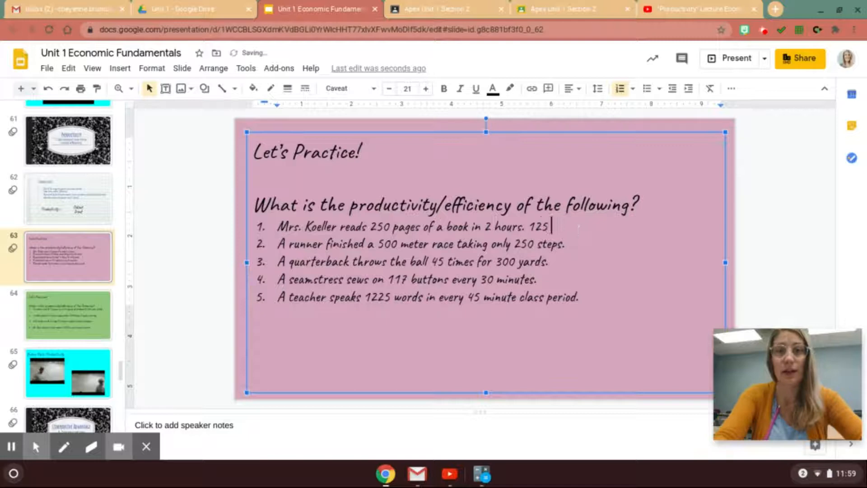
type("pages")
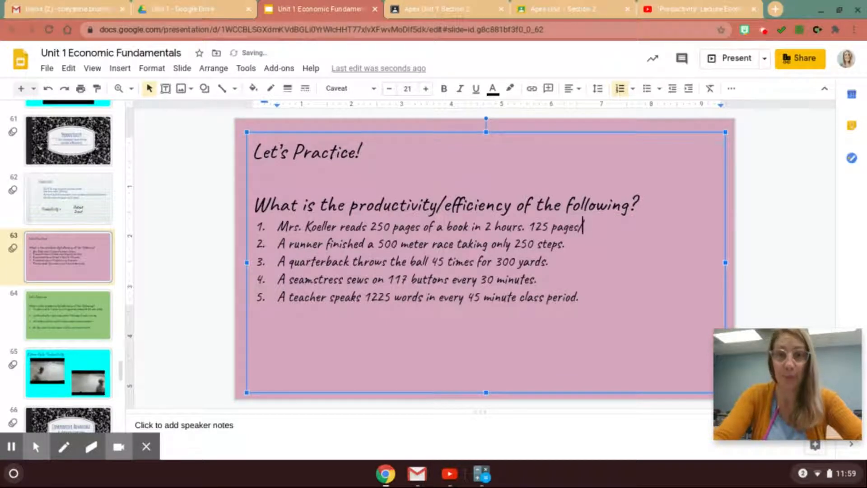
type("/hour")
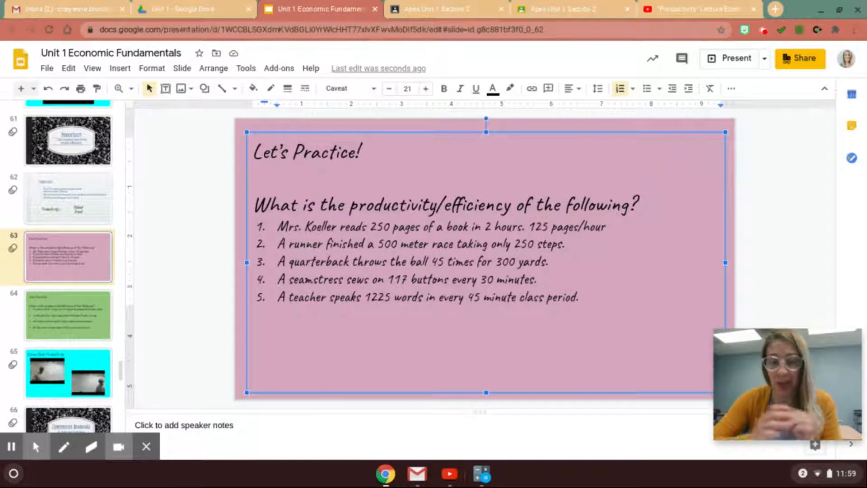
Compute 500 ÷ 250 in Calculator and answer problem 2 with '2 meters/step'.
left_click(567, 243)
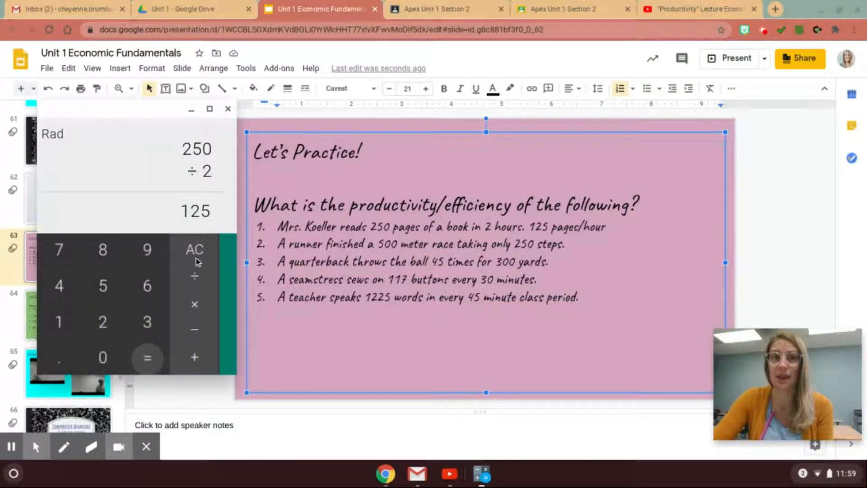
left_click(194, 250)
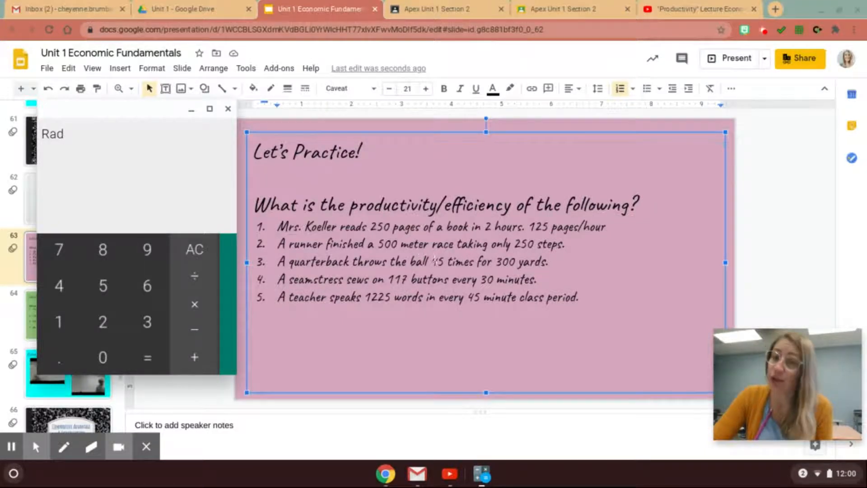
left_click(103, 286)
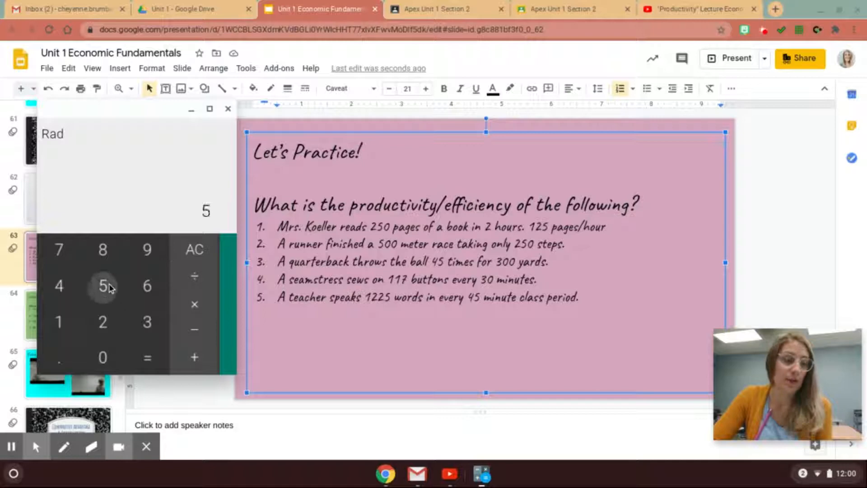
left_click(103, 357)
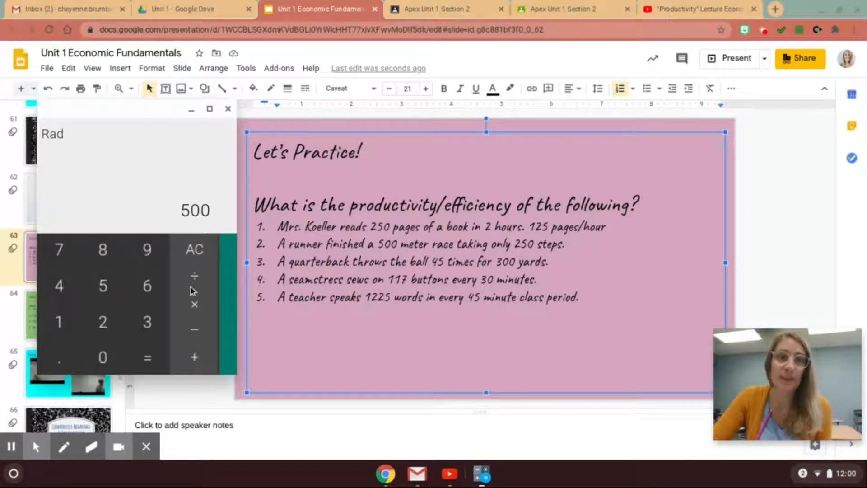
left_click(102, 286)
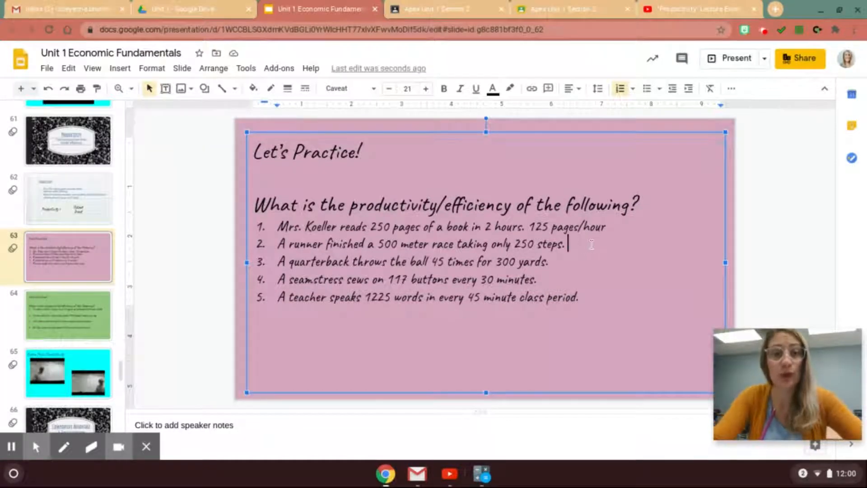
type("2 meters")
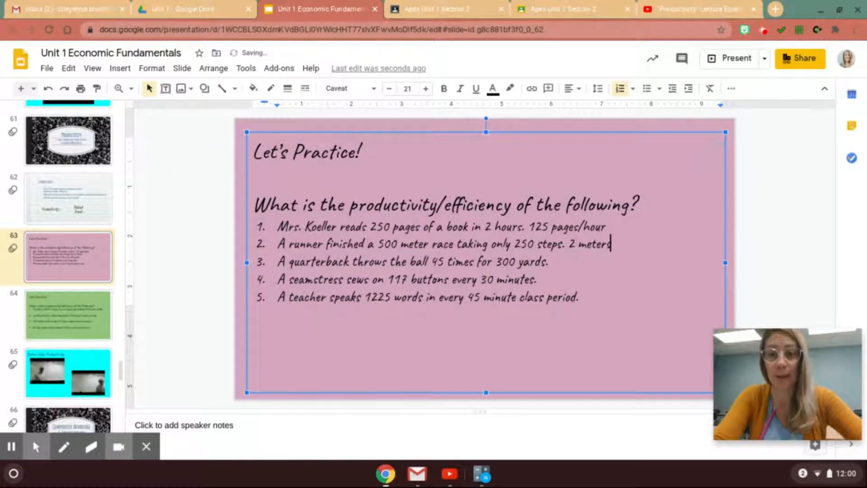
type("/step")
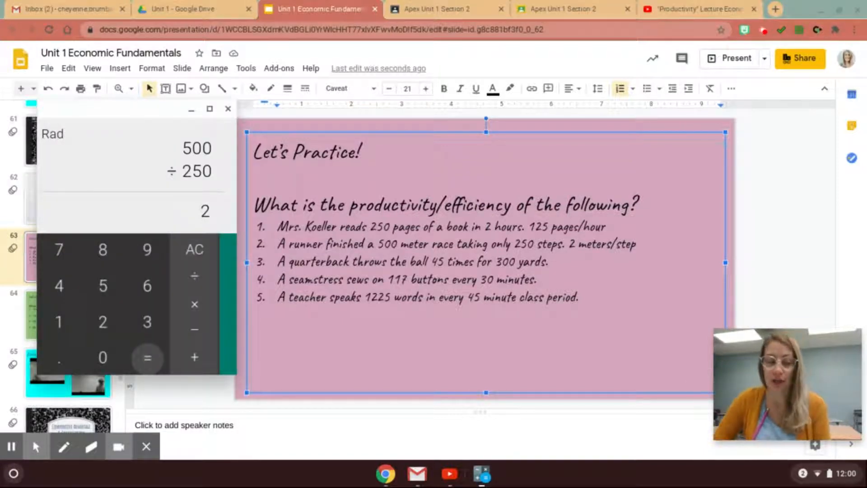
left_click(227, 109)
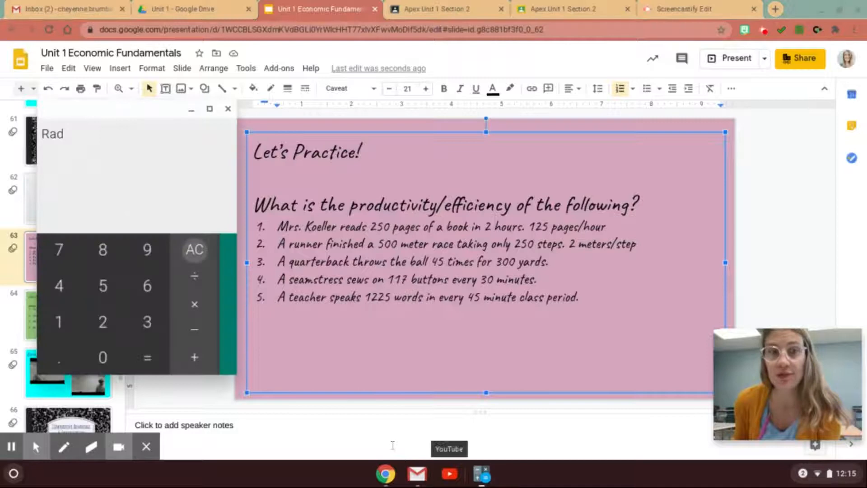
mouse_move(147, 323)
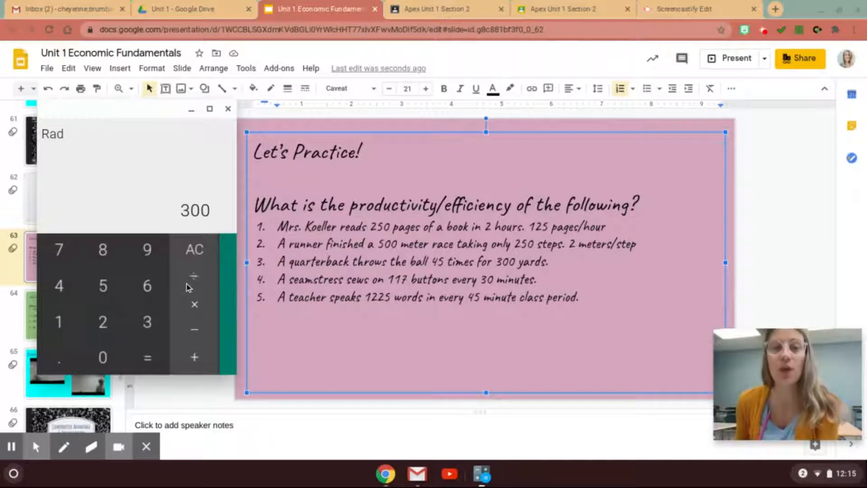
mouse_move(198, 278)
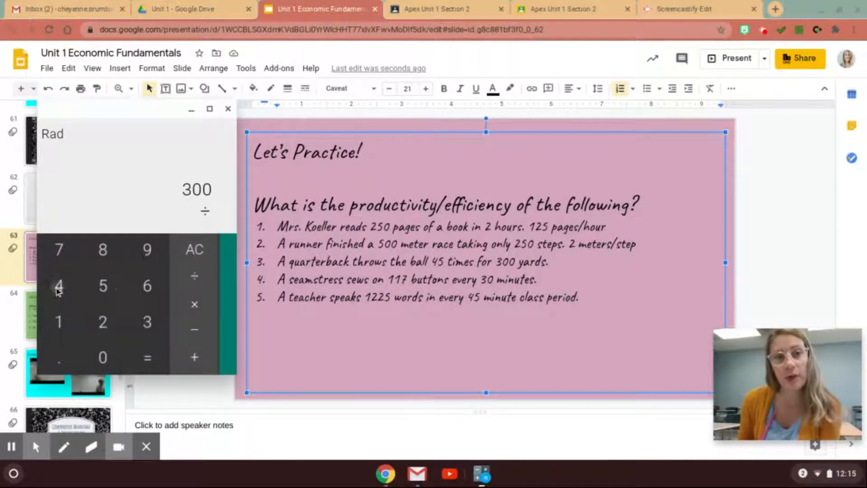
Compute 300 ÷ 45 and answer problem 3 with '6.6 yards/throw'.
left_click(148, 357)
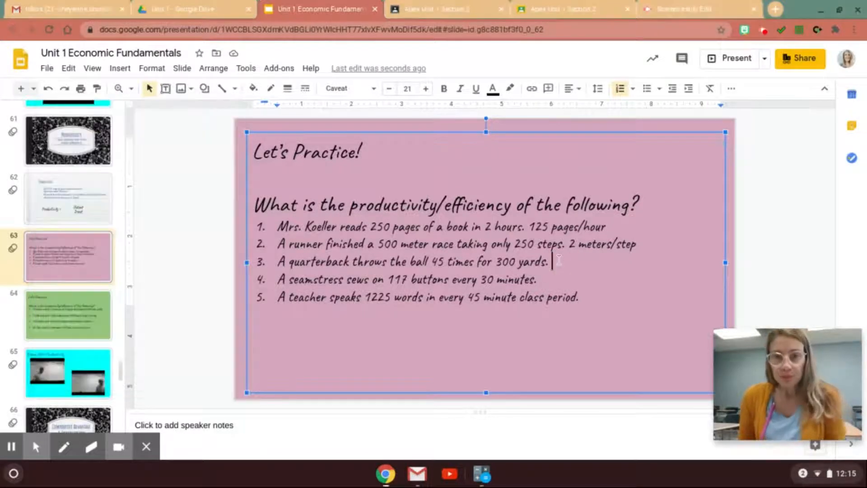
type("6")
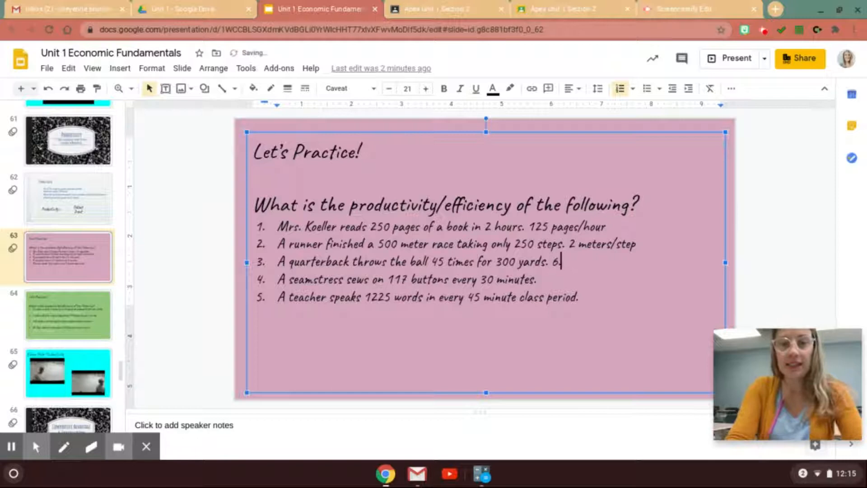
type(".6 yards/d")
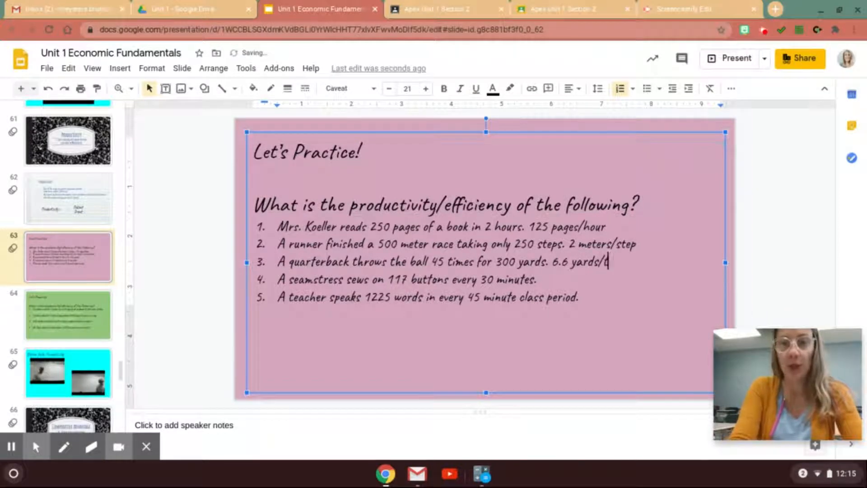
type("hrow")
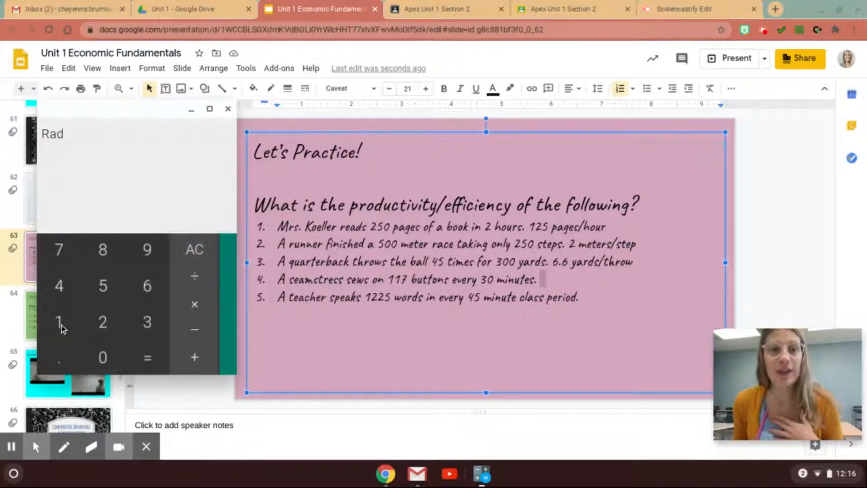
Compute 117 ÷ 30 and answer problem 4 with '3.9 buttons/min'.
left_click(58, 250)
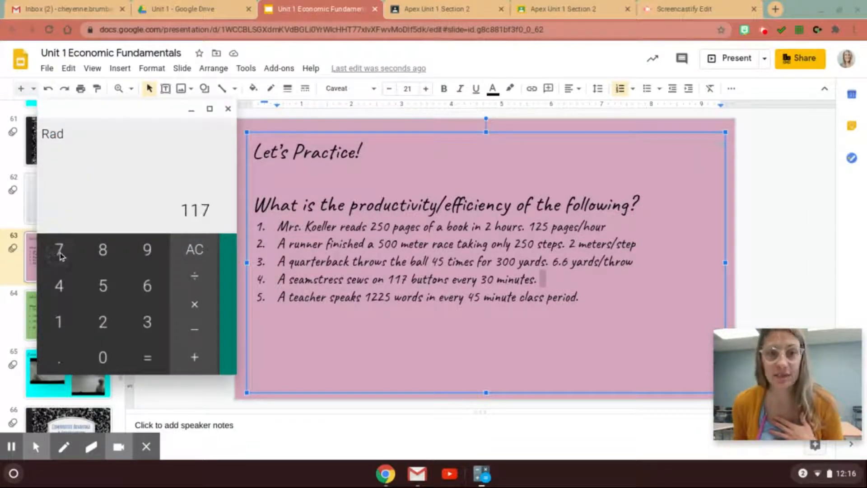
left_click(194, 276)
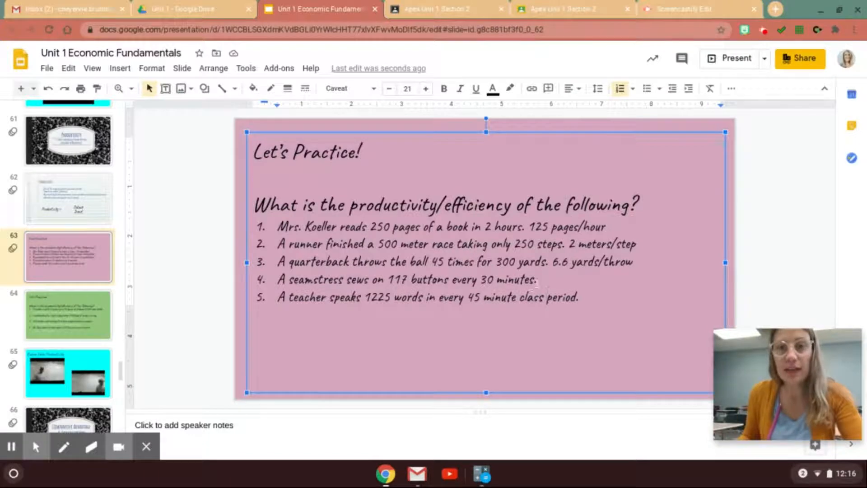
type("3")
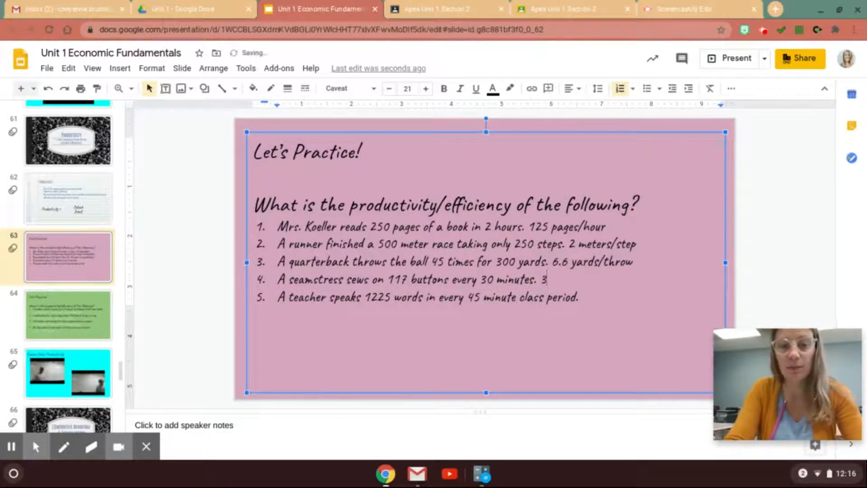
type(".9 butto")
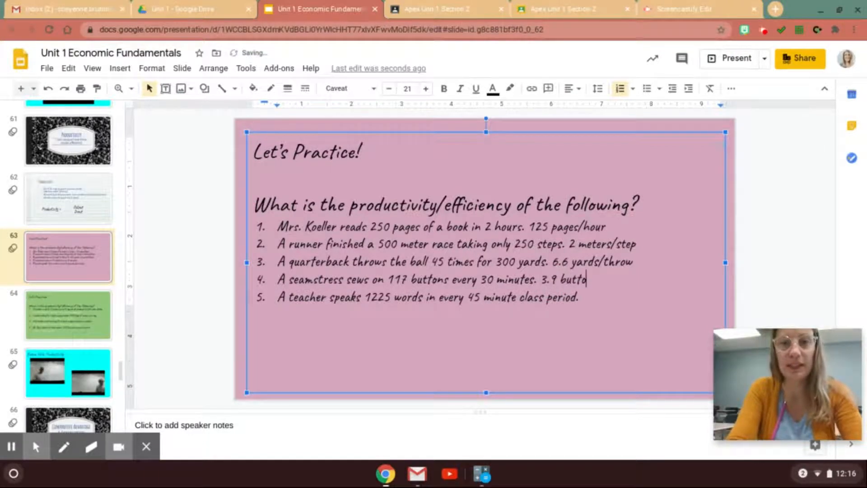
type("ns/min")
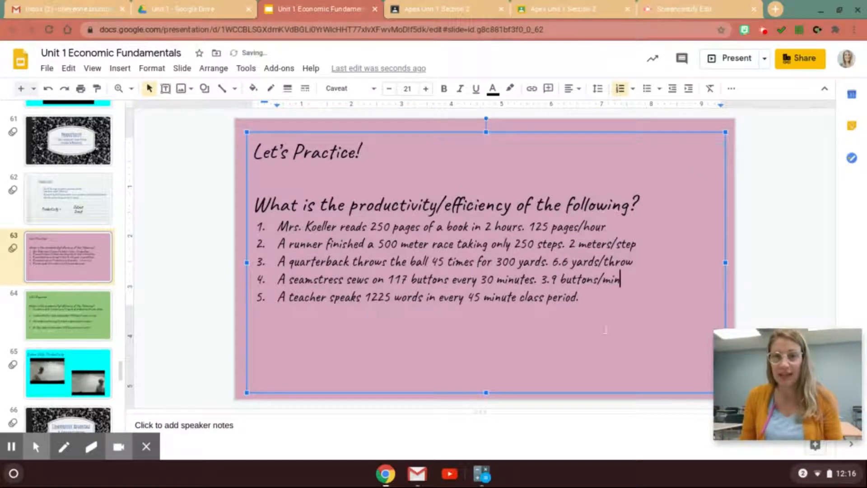
left_click(582, 297)
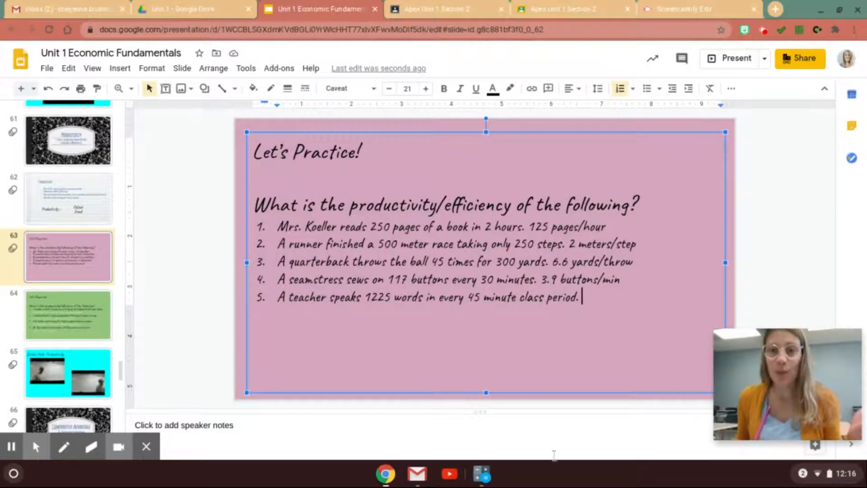
left_click(480, 473)
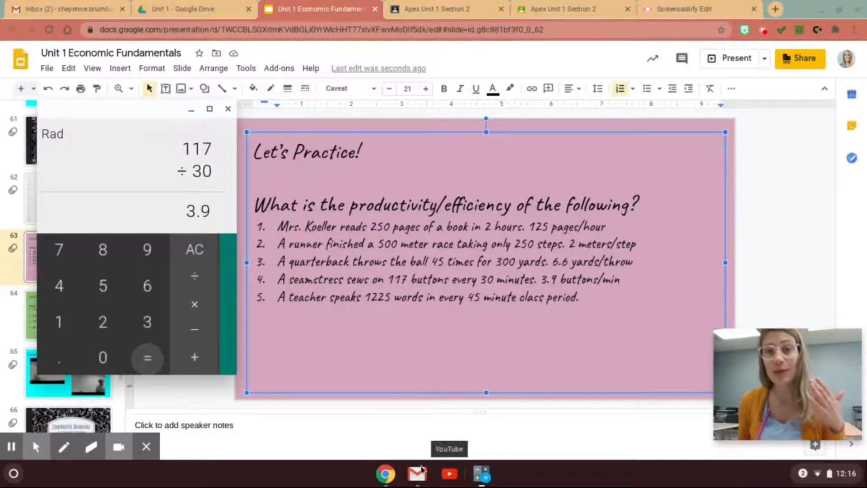
Compute 1225 ÷ 45 and finish problem 5 with '27.2 words/min'.
left_click(195, 249)
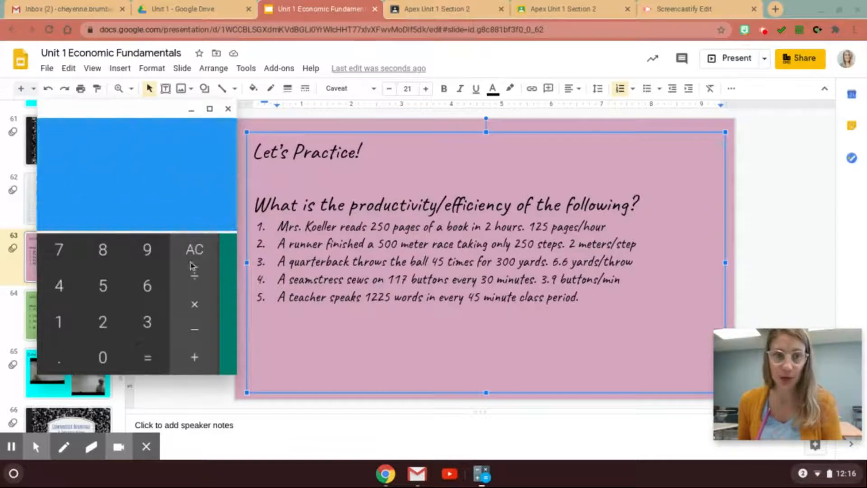
left_click(103, 322)
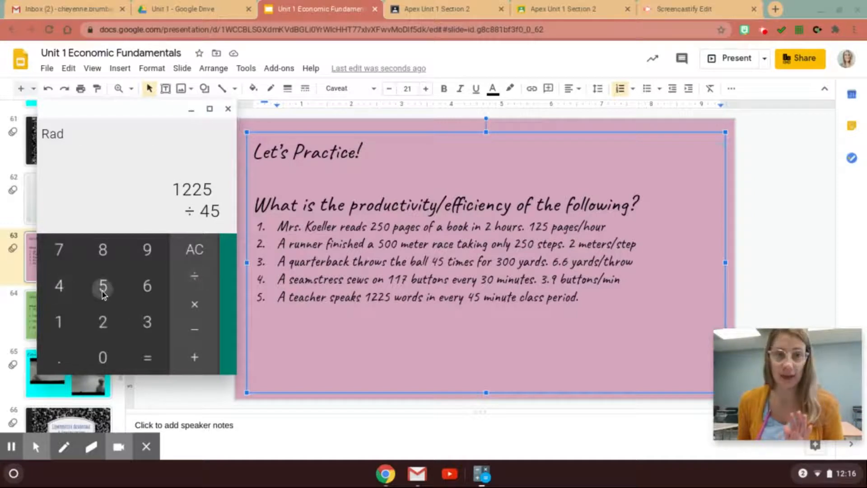
left_click(146, 356)
type(" 27.2 words")
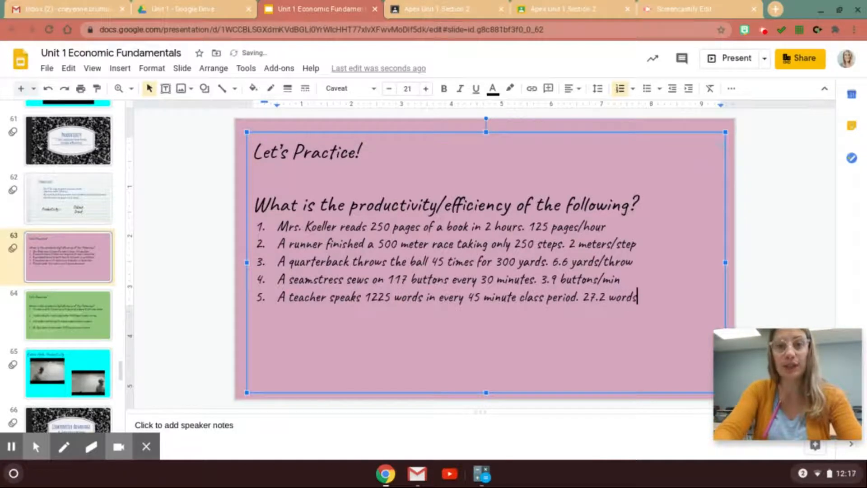
type("/")
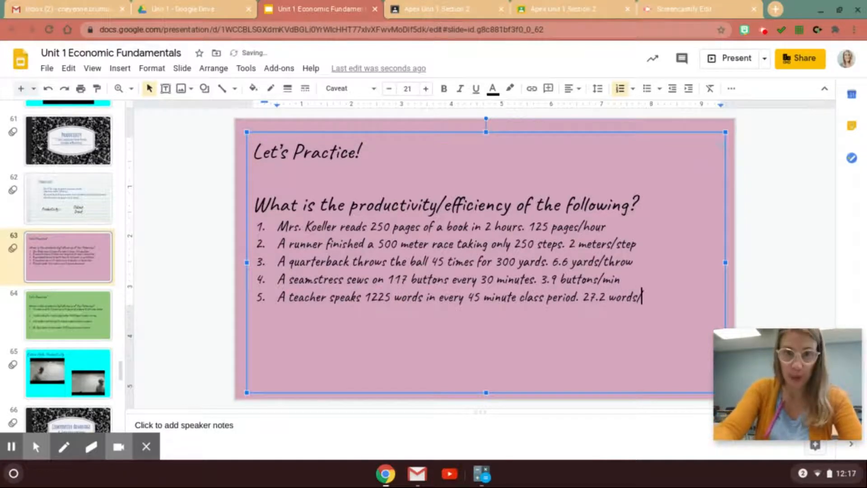
type("min")
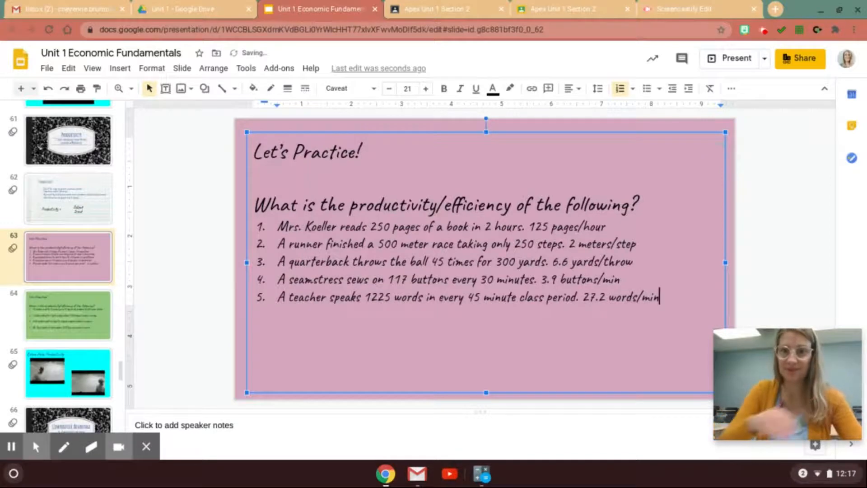
left_click(67, 315)
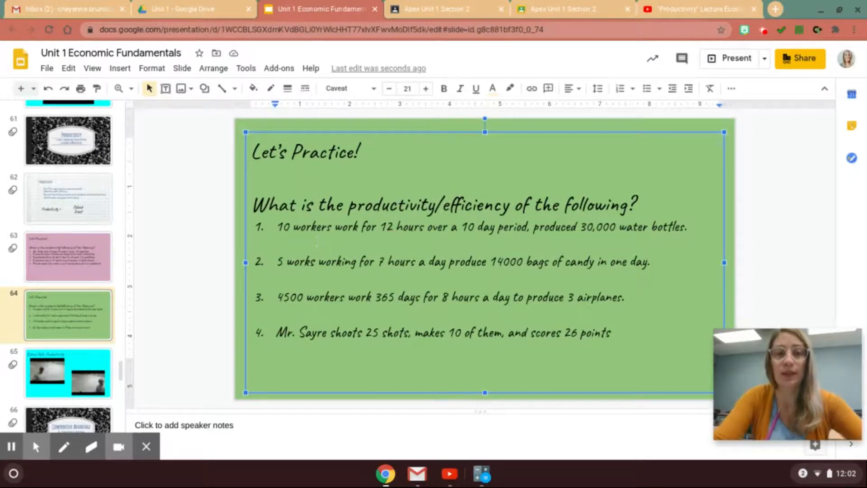
Under problem 1 on slide 64, type '30,000/10x12x10= 30,000/1200= 25 water bottles/hour'.
type("30,00")
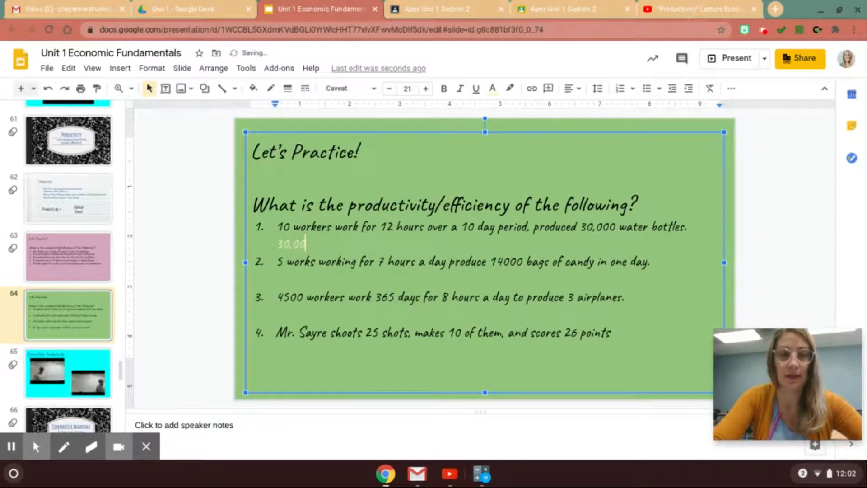
type("00/")
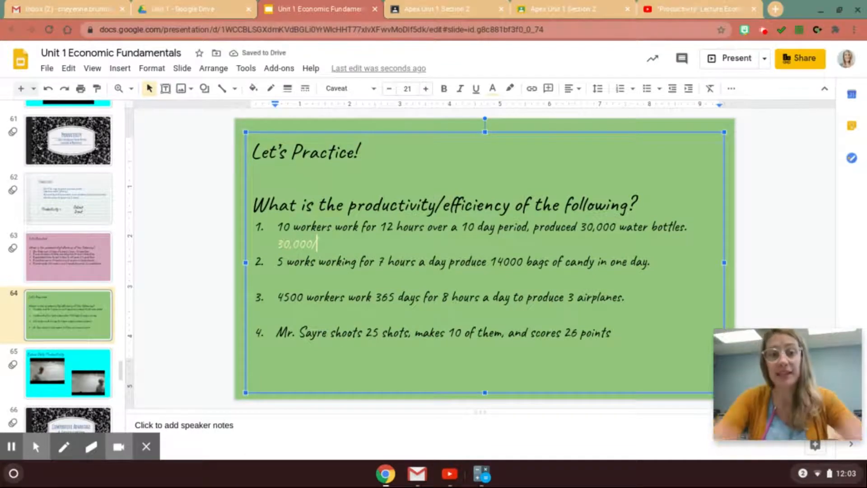
type("10")
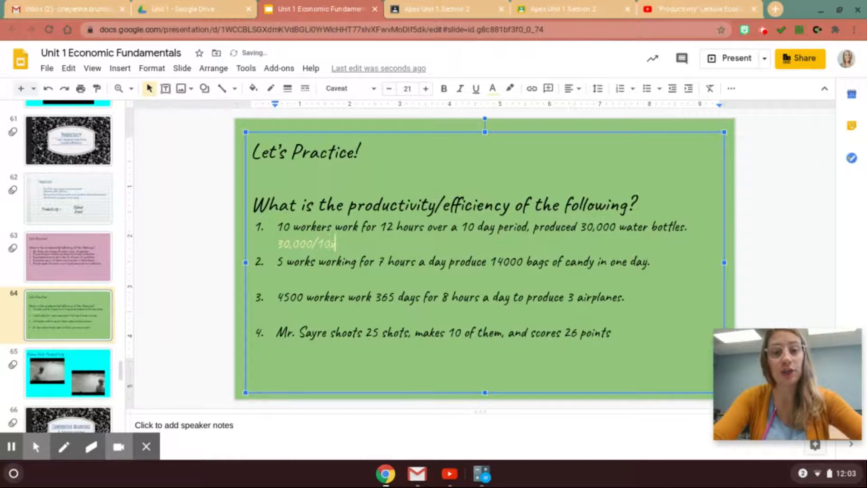
type("x12")
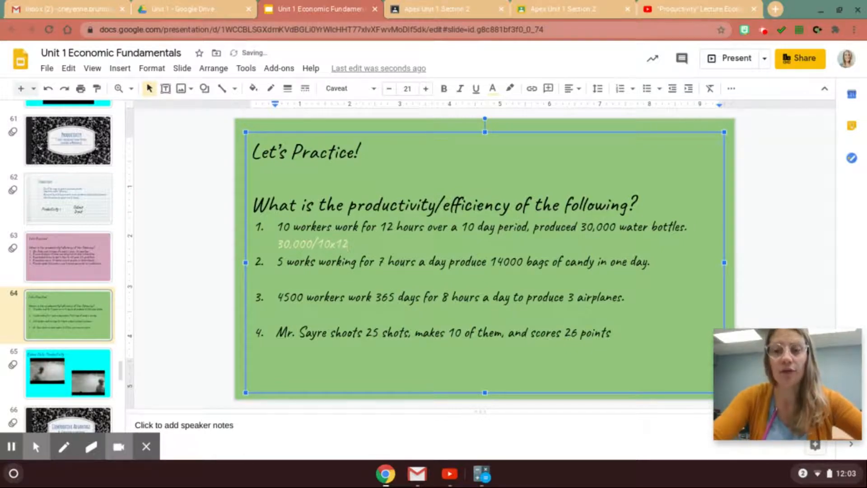
type("2")
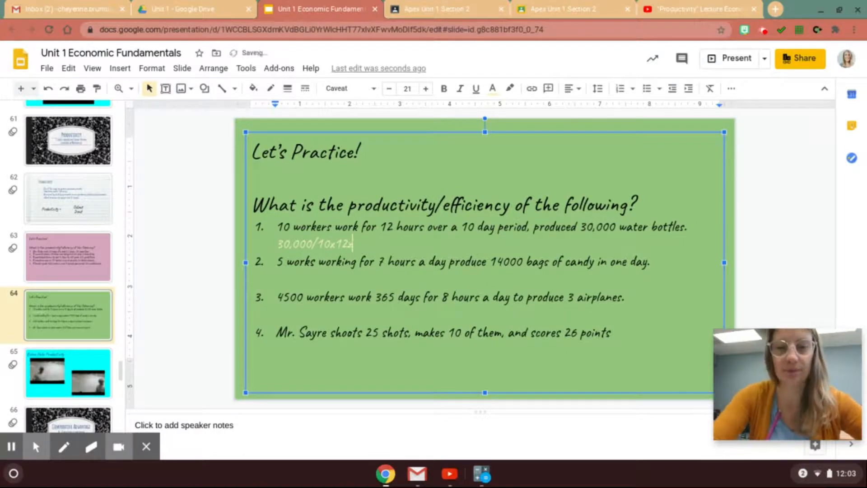
type("x10= 30,000")
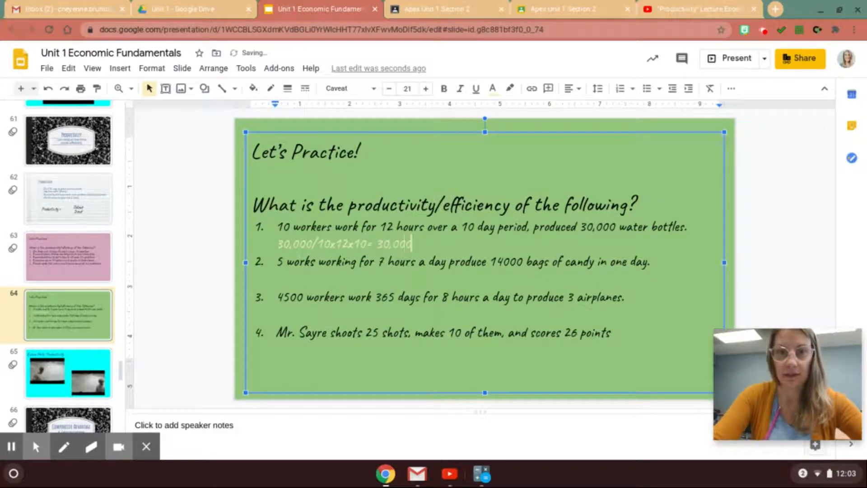
type("/12")
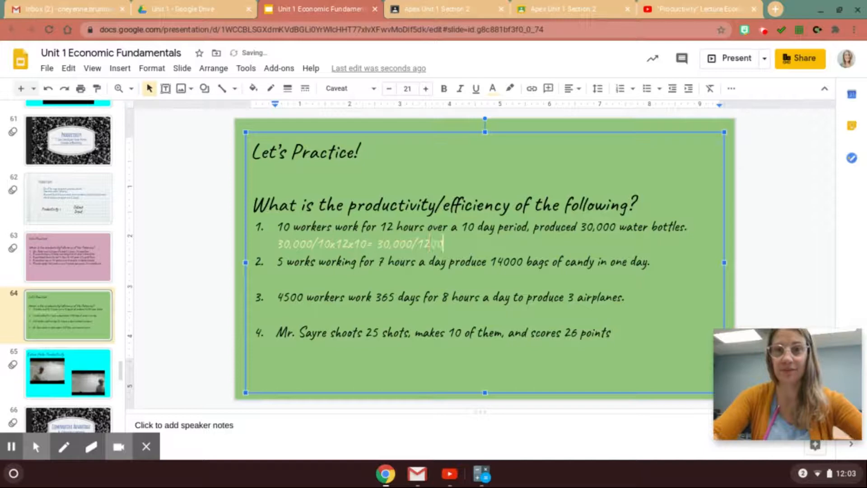
type("00=")
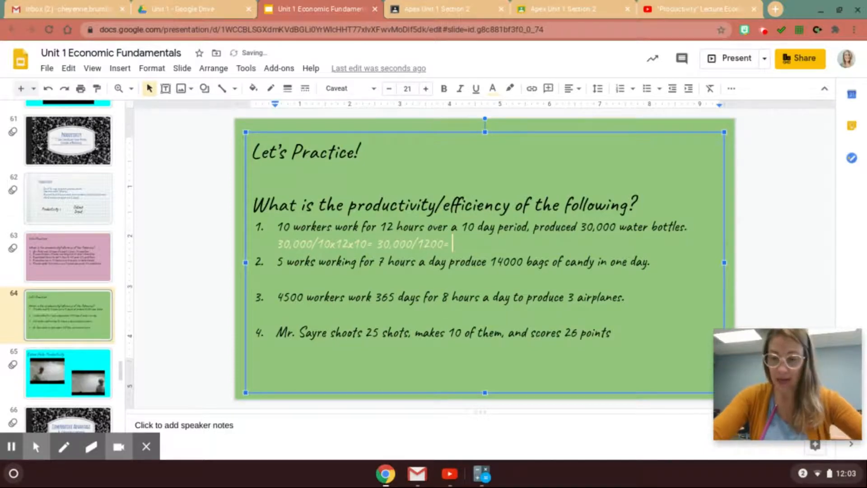
type("25")
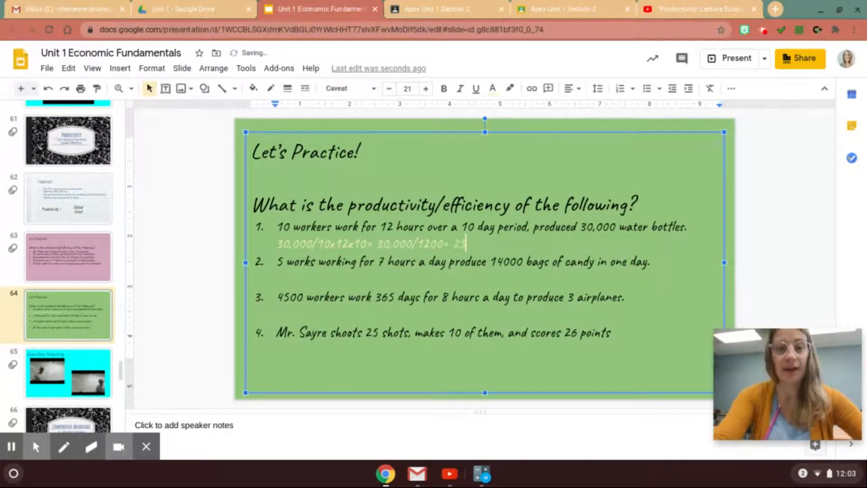
type("water bd")
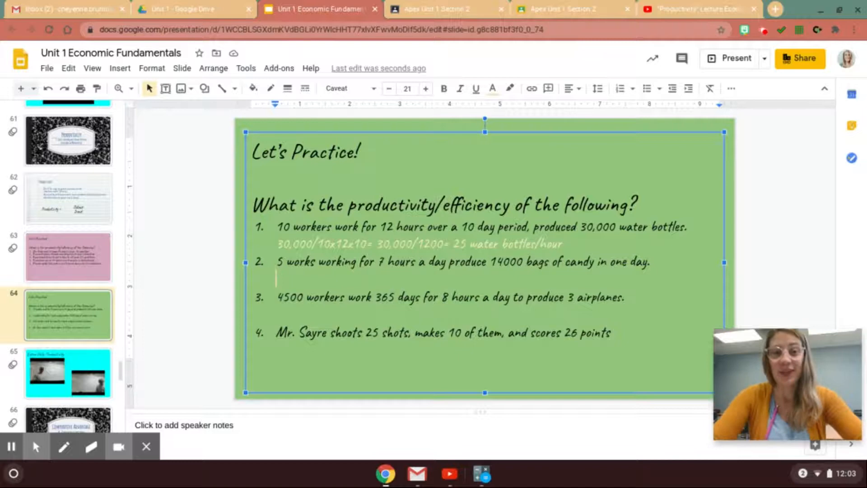
Under problem 2, type '14000/5x7= 14000/35= 400 bags of candy/hour'.
type("14000")
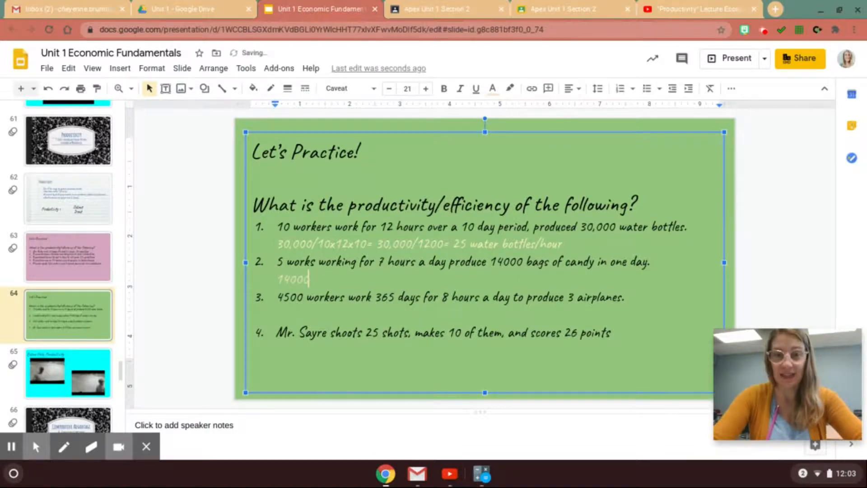
type("/")
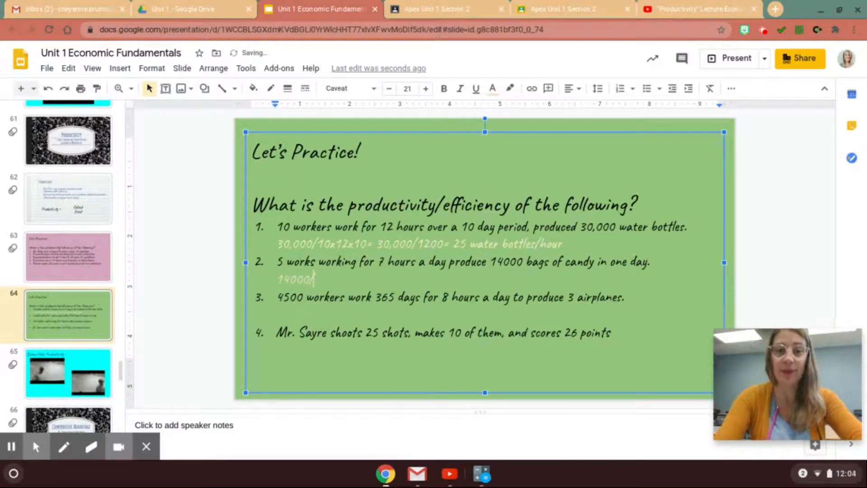
type("5")
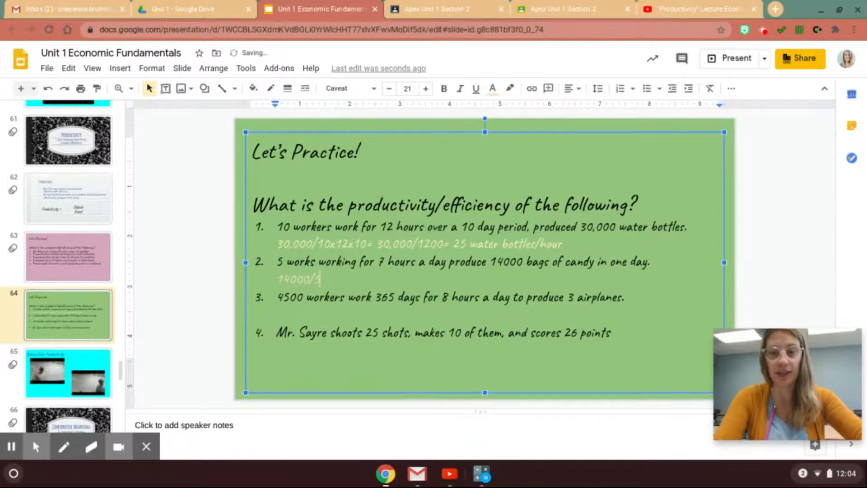
type("x7=")
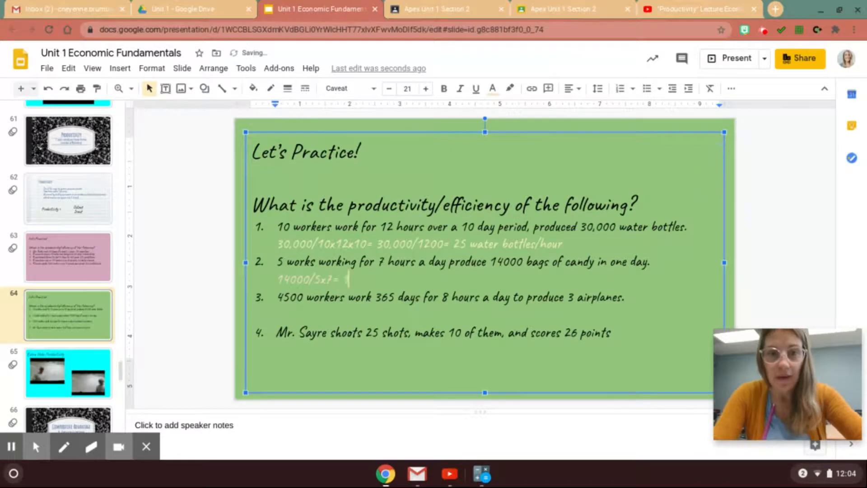
type("14000")
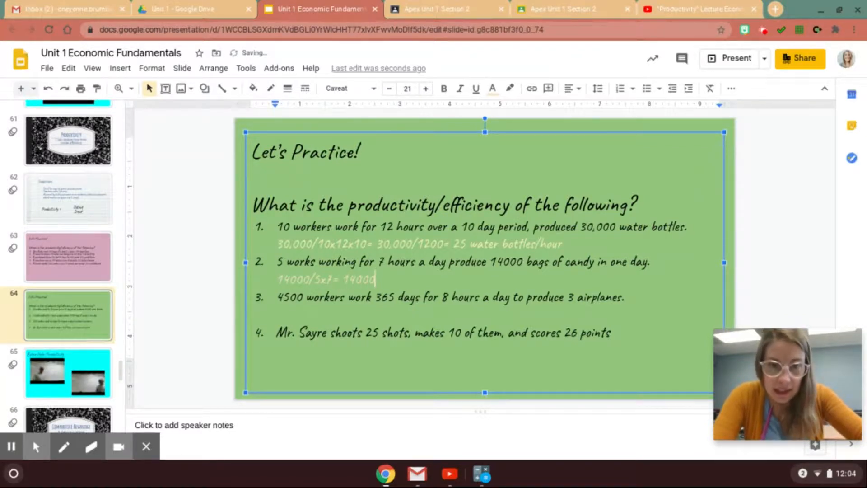
type("/")
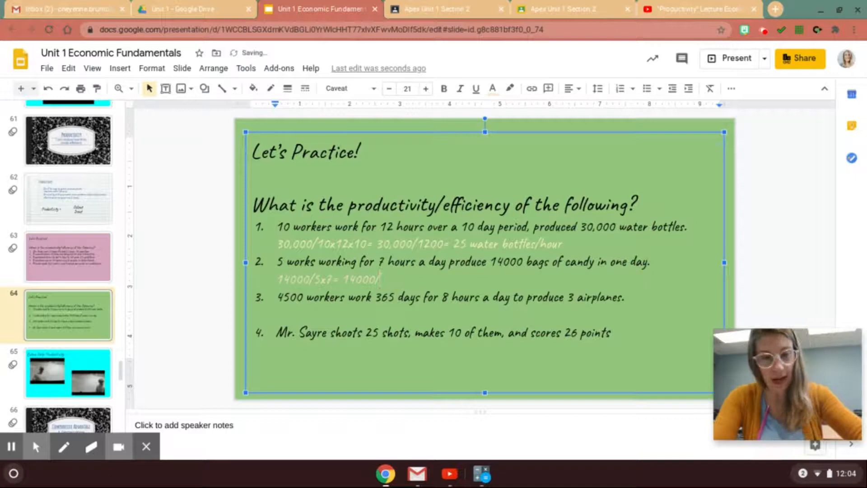
type("35=")
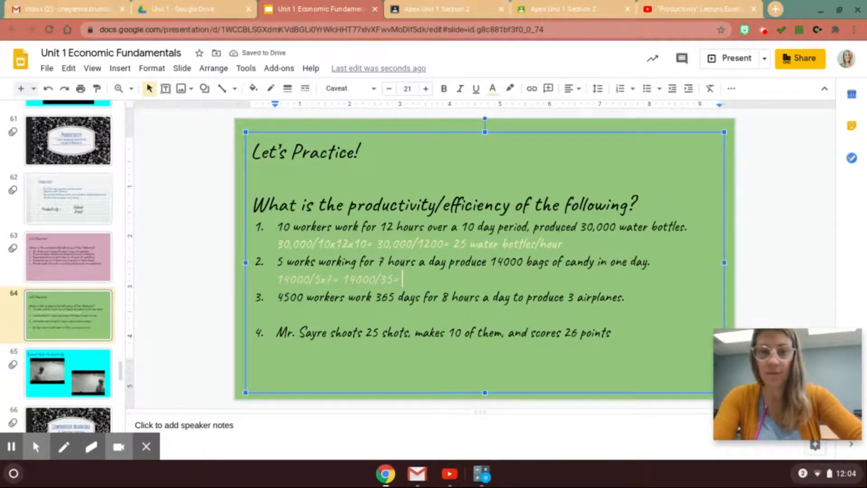
type("400 bags of c")
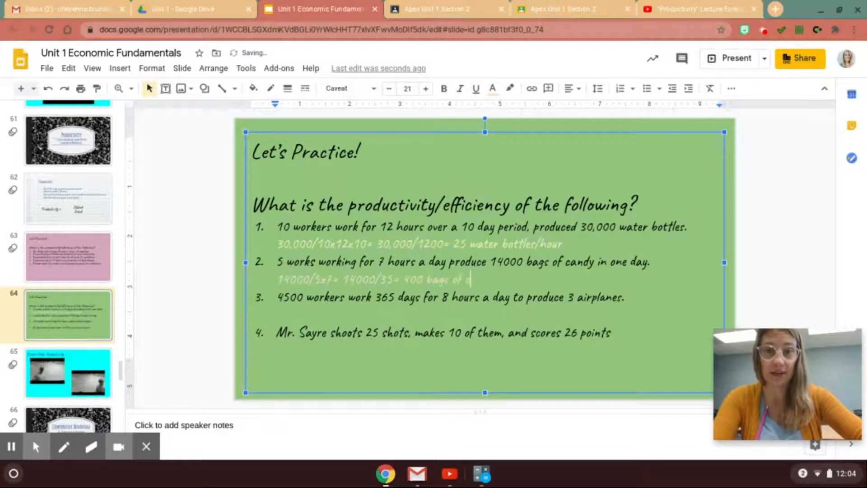
type("candy/hour")
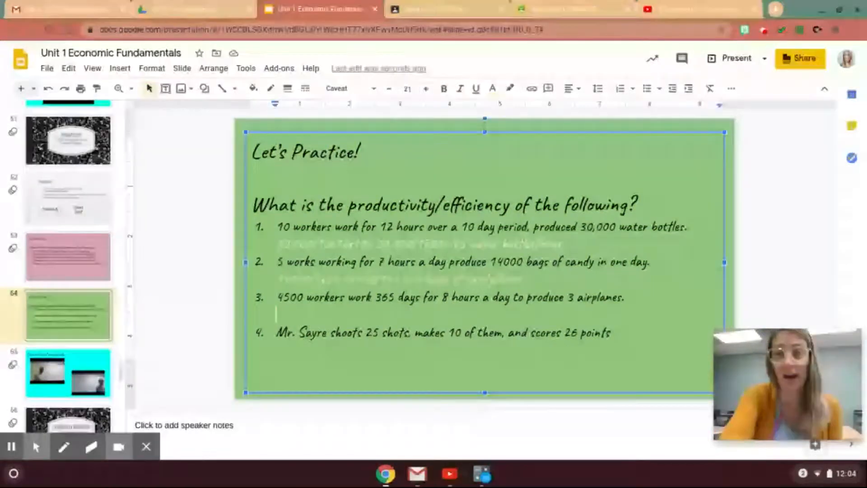
Under problem 3, write the calculation '3/4500x365x8= 3/1,314,000='.
type("3/")
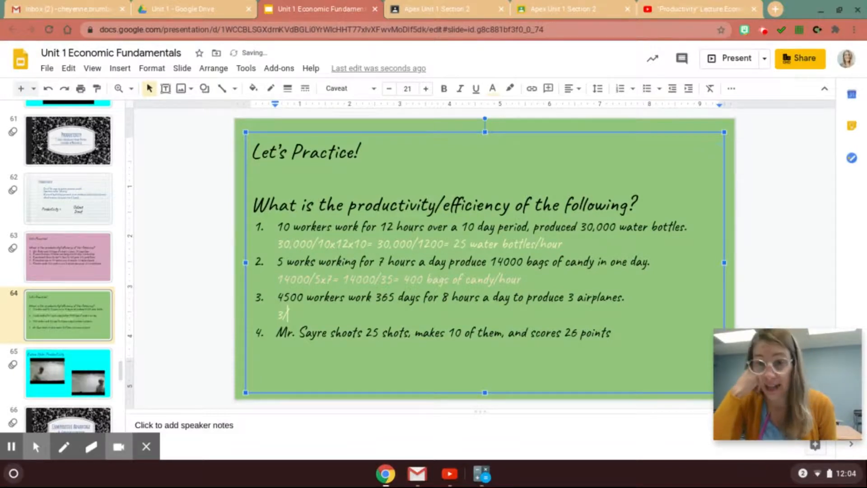
type("4500")
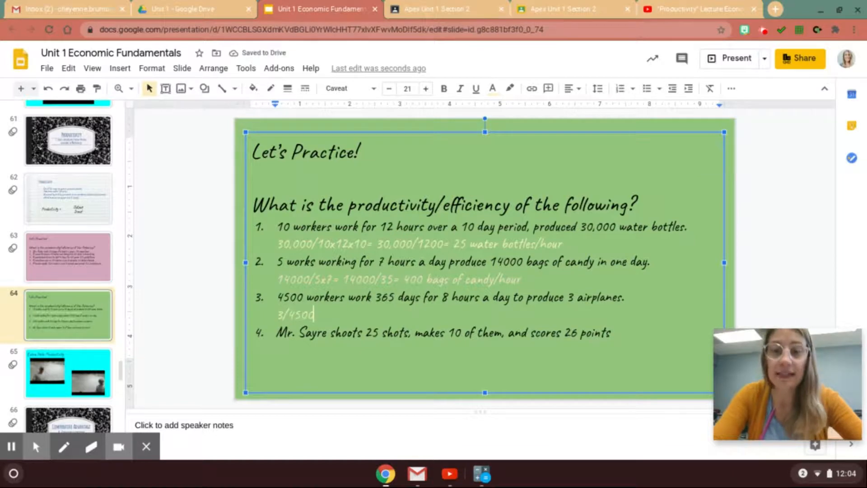
type("x365")
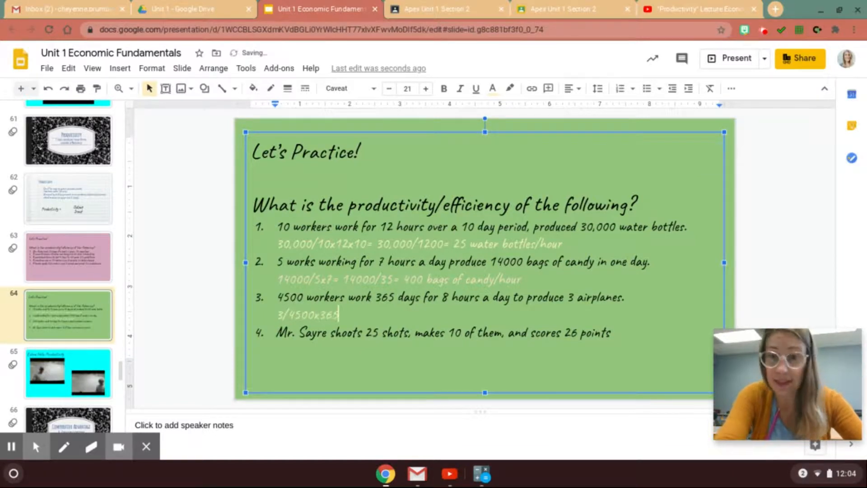
type("x")
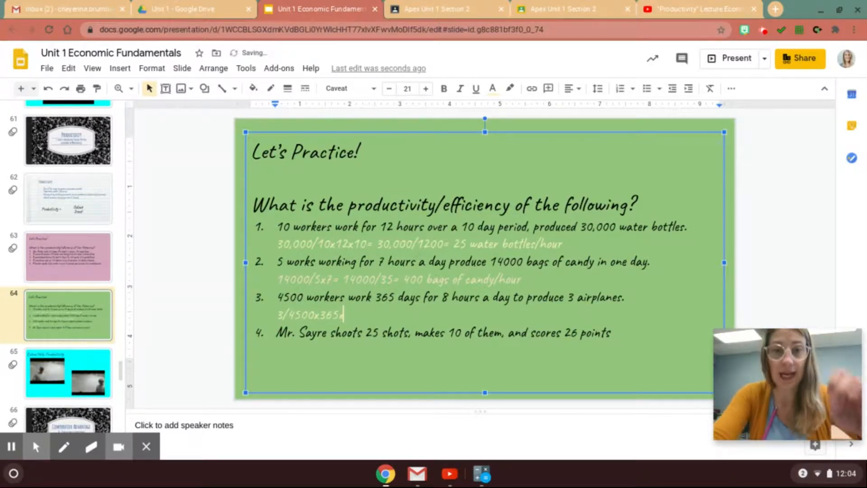
type("8")
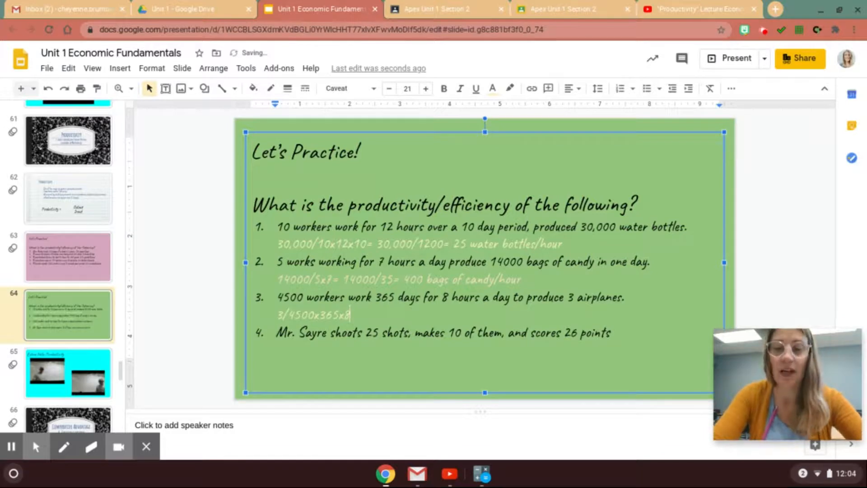
type("= 3")
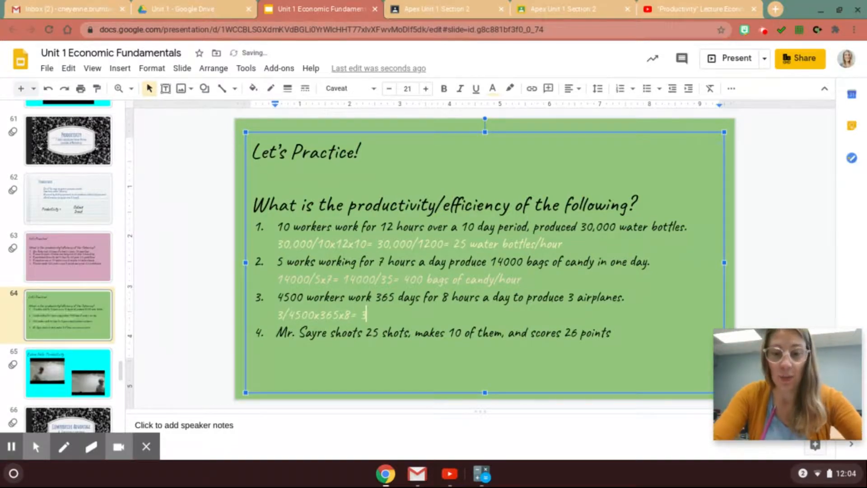
type("/")
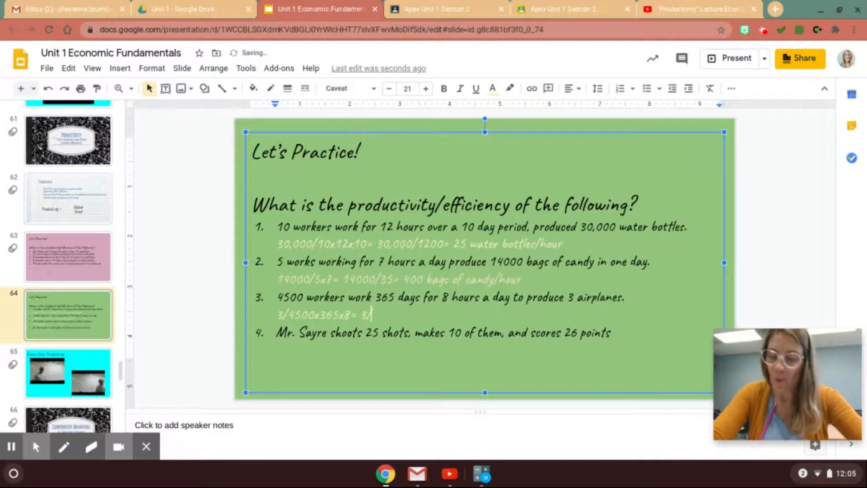
type("1")
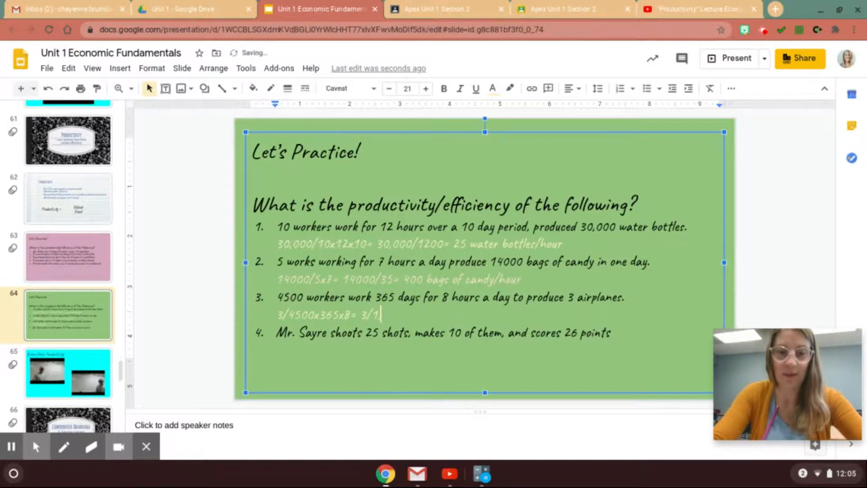
type(",314,000")
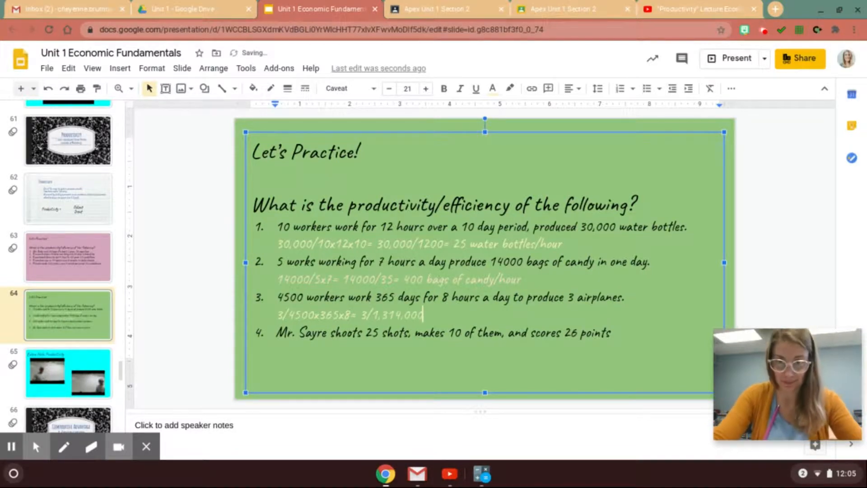
type("=")
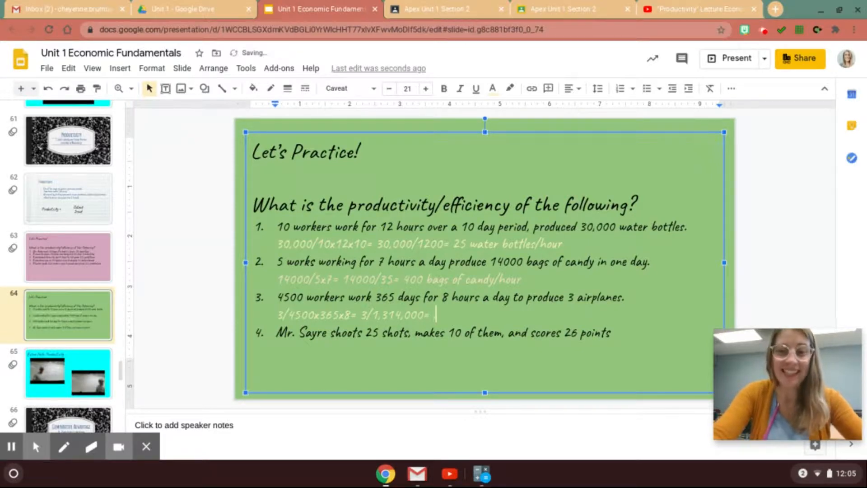
Finish problem 3 with the answer '.000028 airplanes/hour'.
type(".0000")
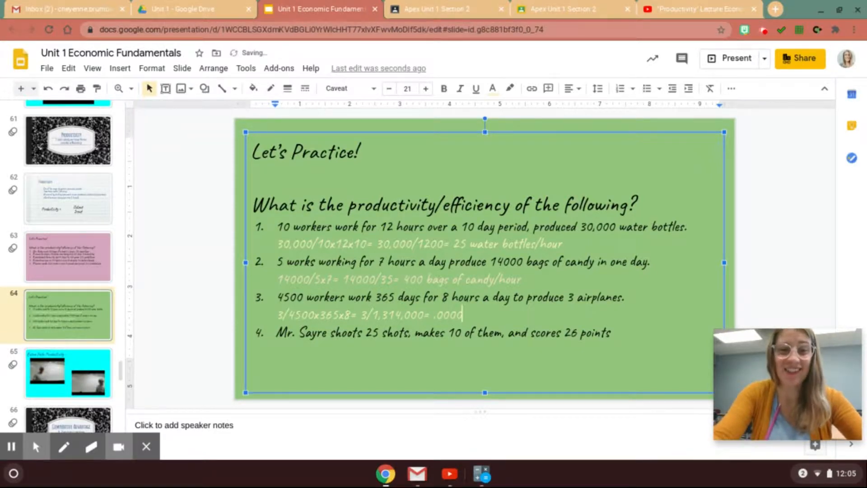
type("28")
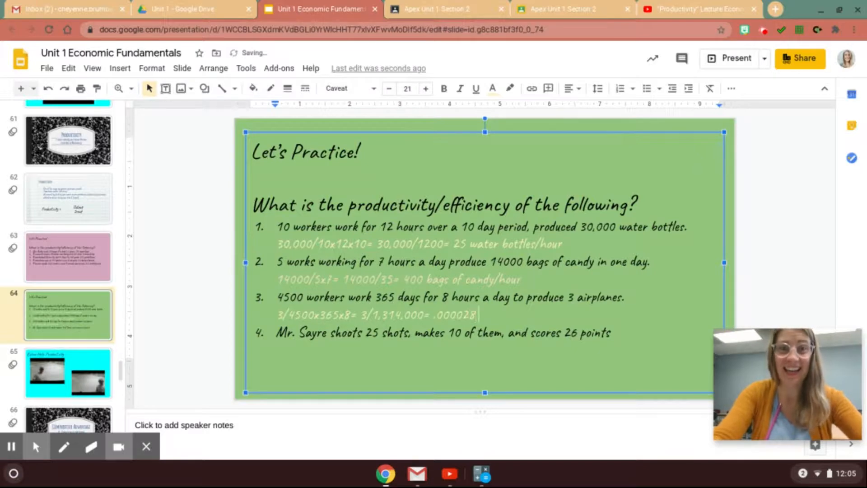
type("airpla")
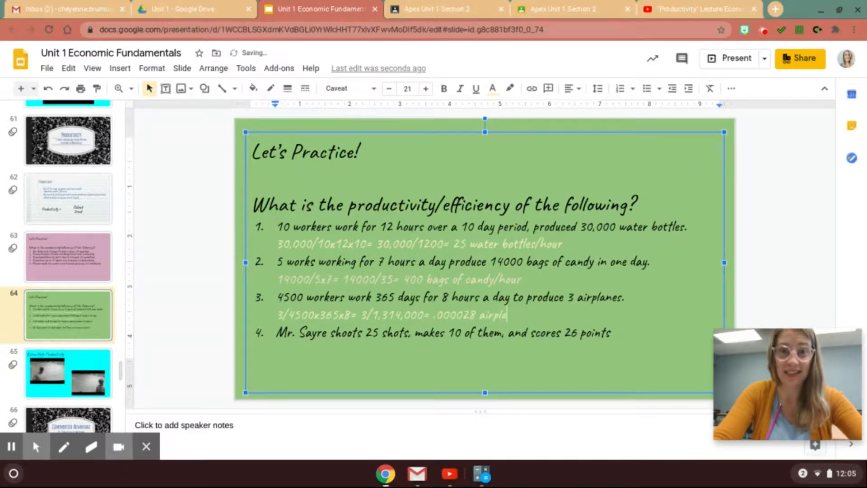
type("n")
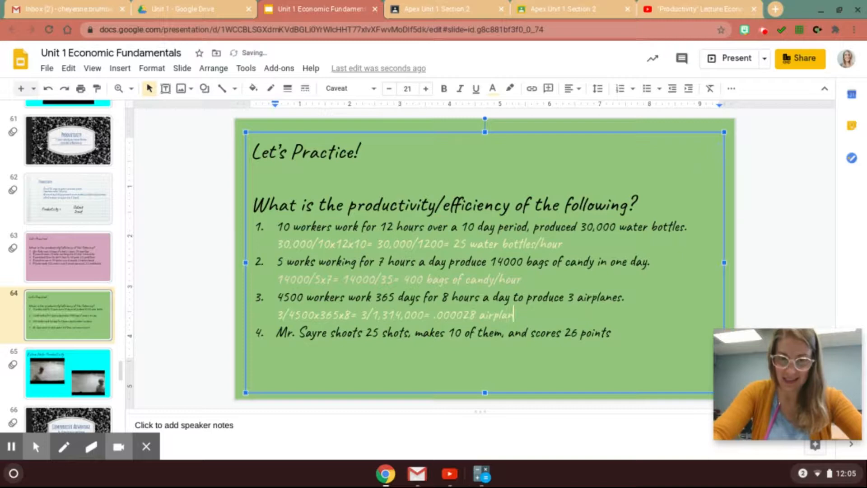
type("es/hour")
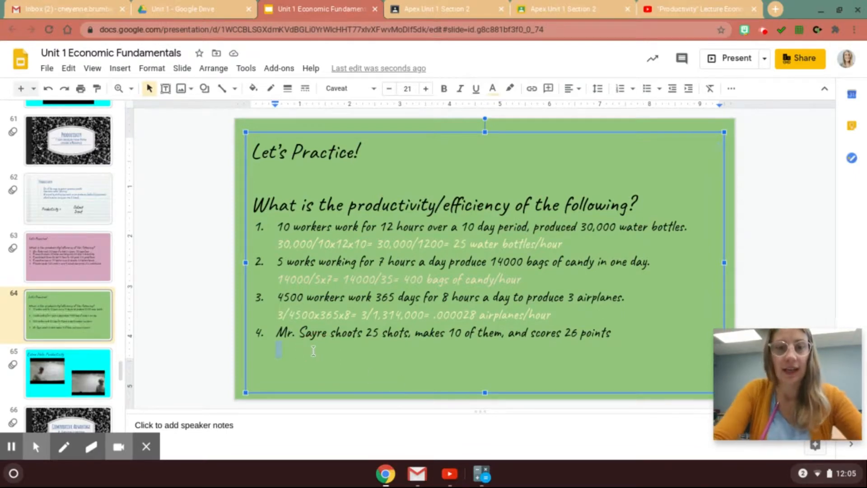
Answer problem 4 with '26/25= 1.04 points/shot' and display the Extra Help: Productivity slide.
type("25/")
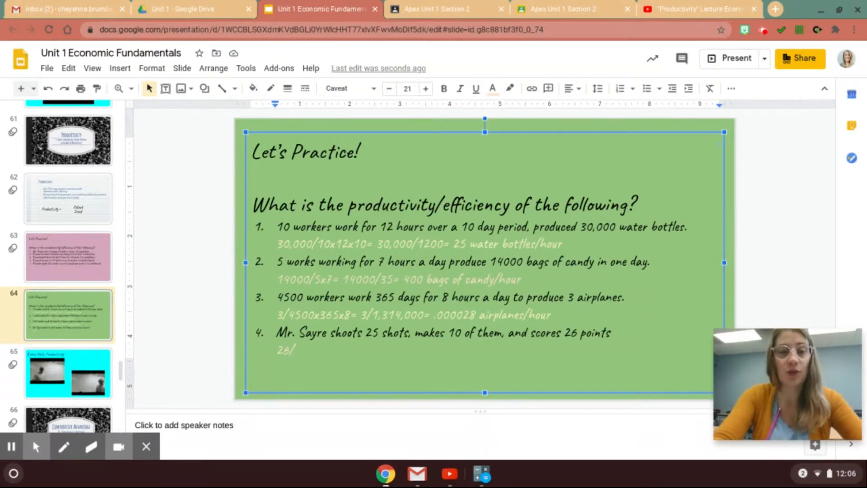
type("25")
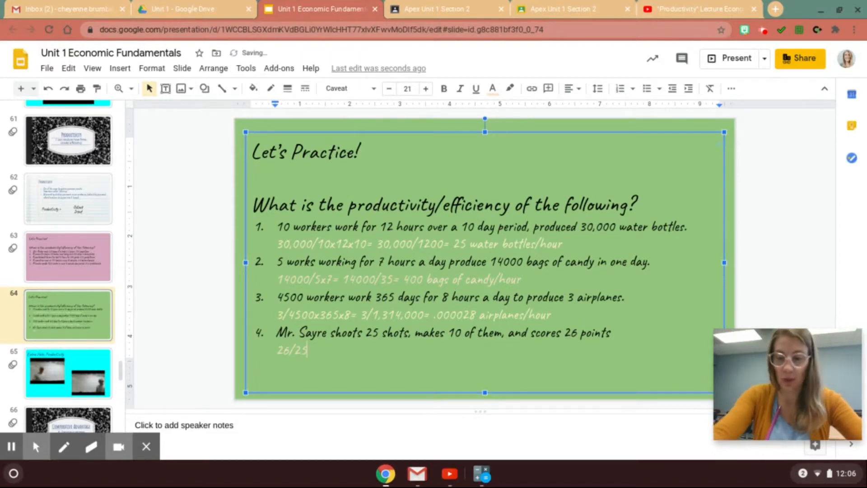
type("= 1.04 point")
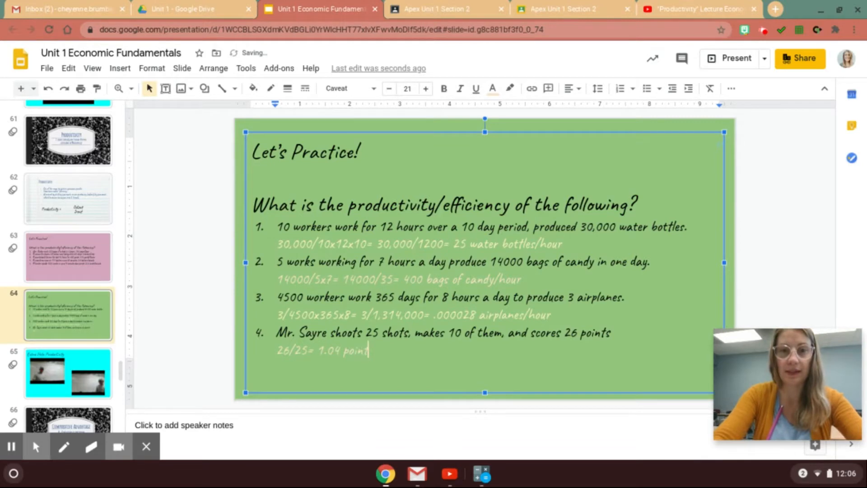
type("s/shot")
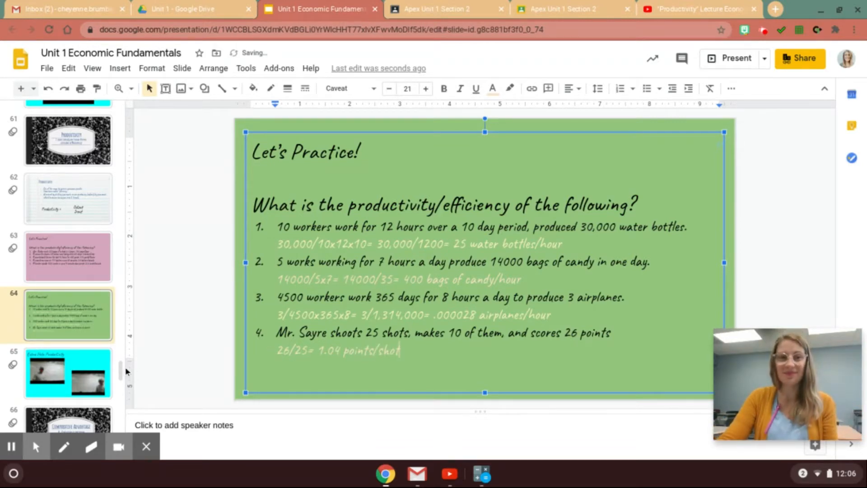
left_click(68, 373)
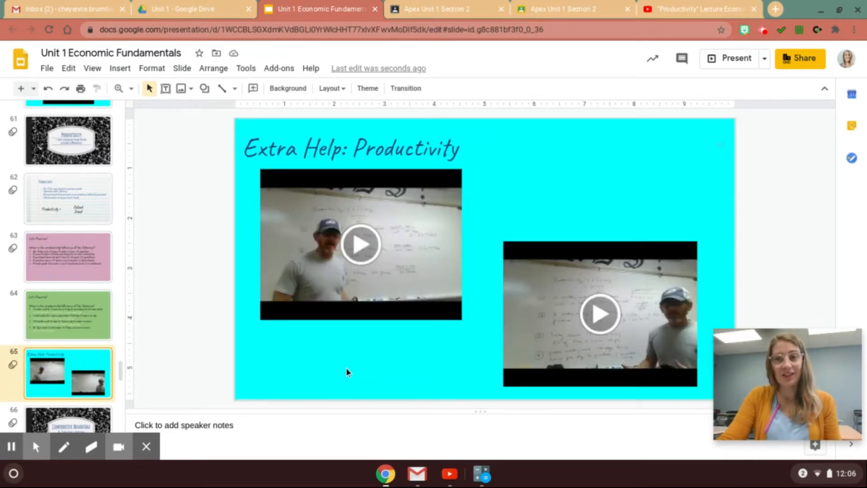
mouse_move(465, 362)
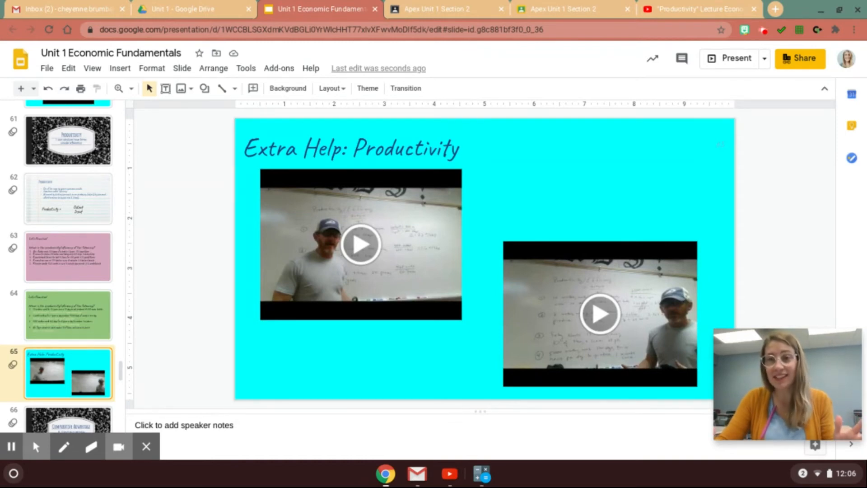
mouse_move(448, 364)
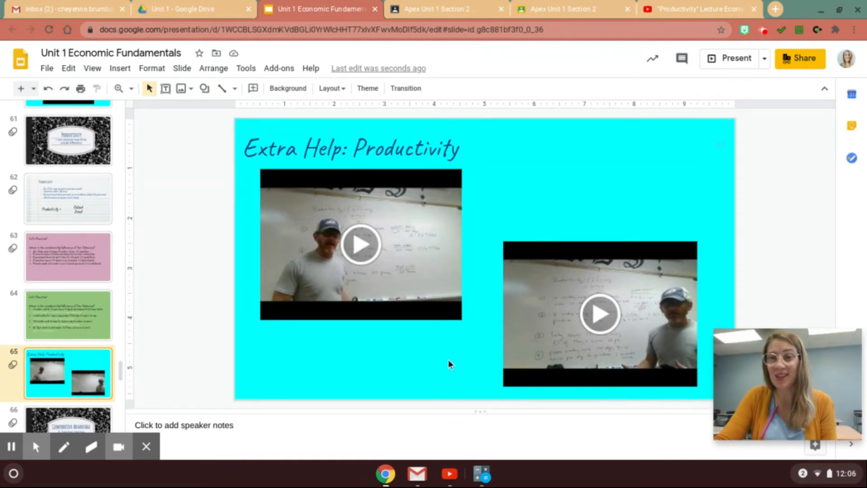